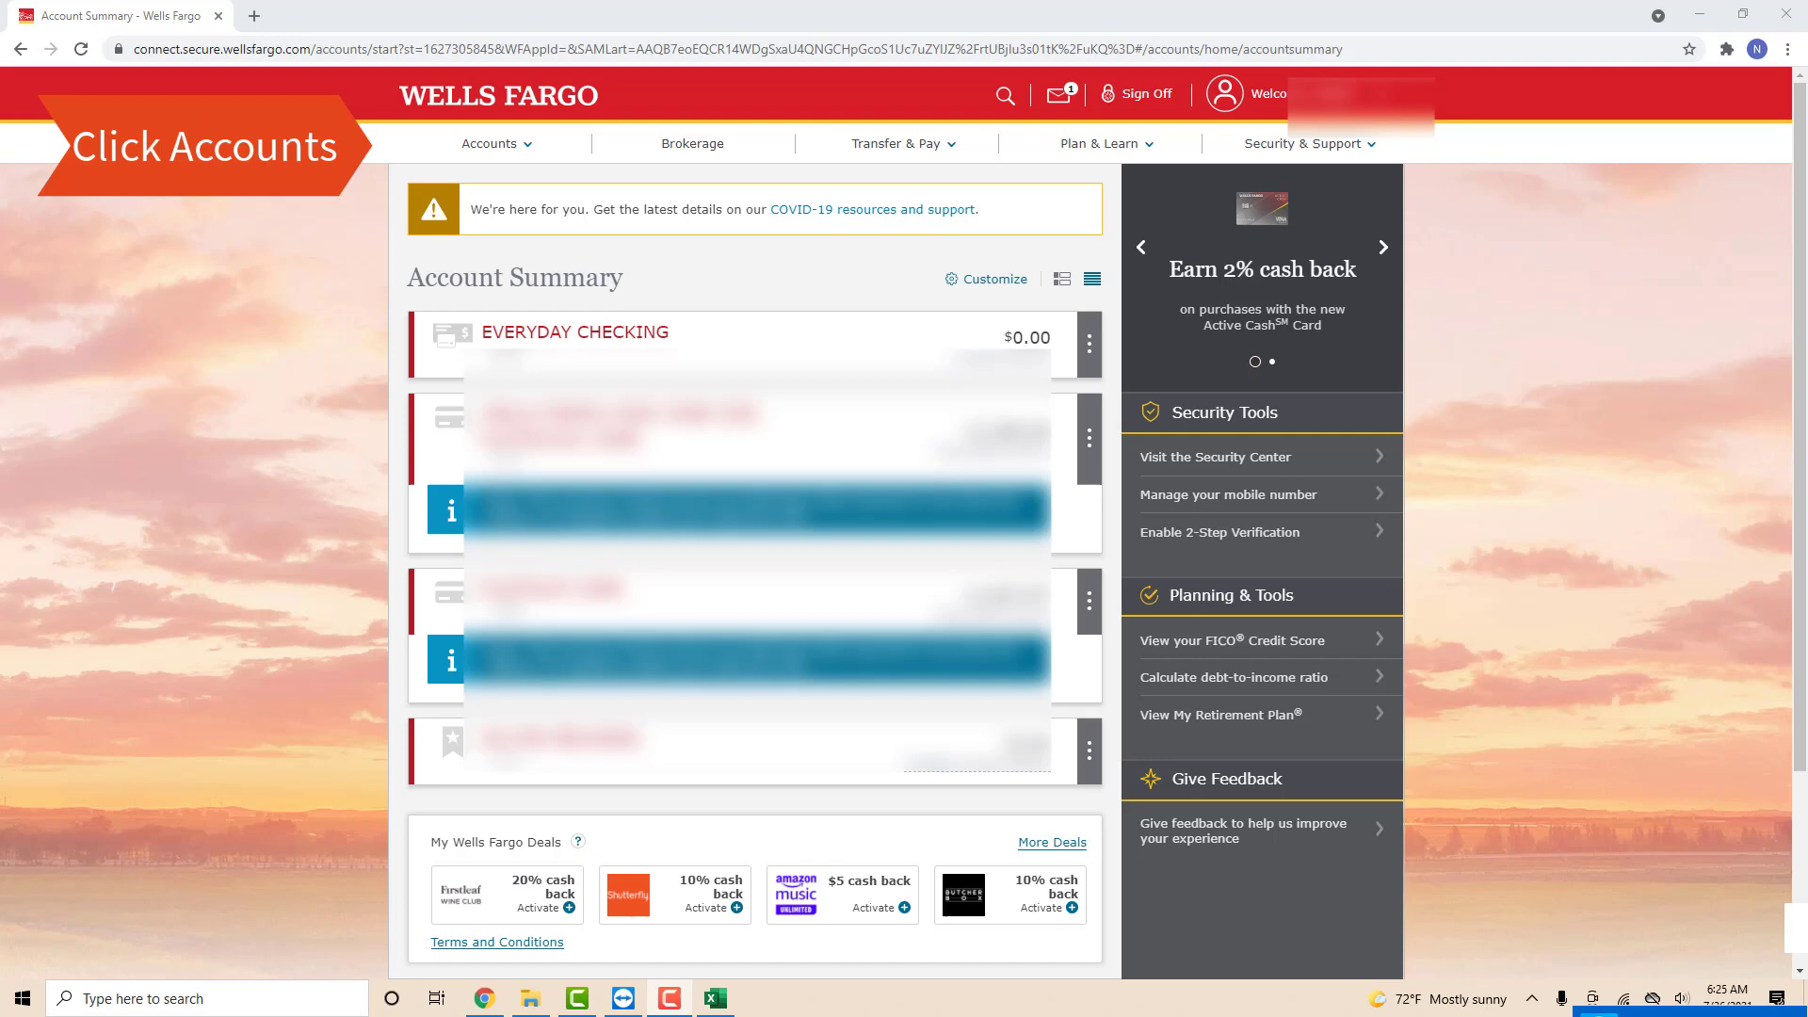
Step: Show the Accounts menu listing card services over the account summary
{"action": "left_click", "coordinate": [490, 143]}
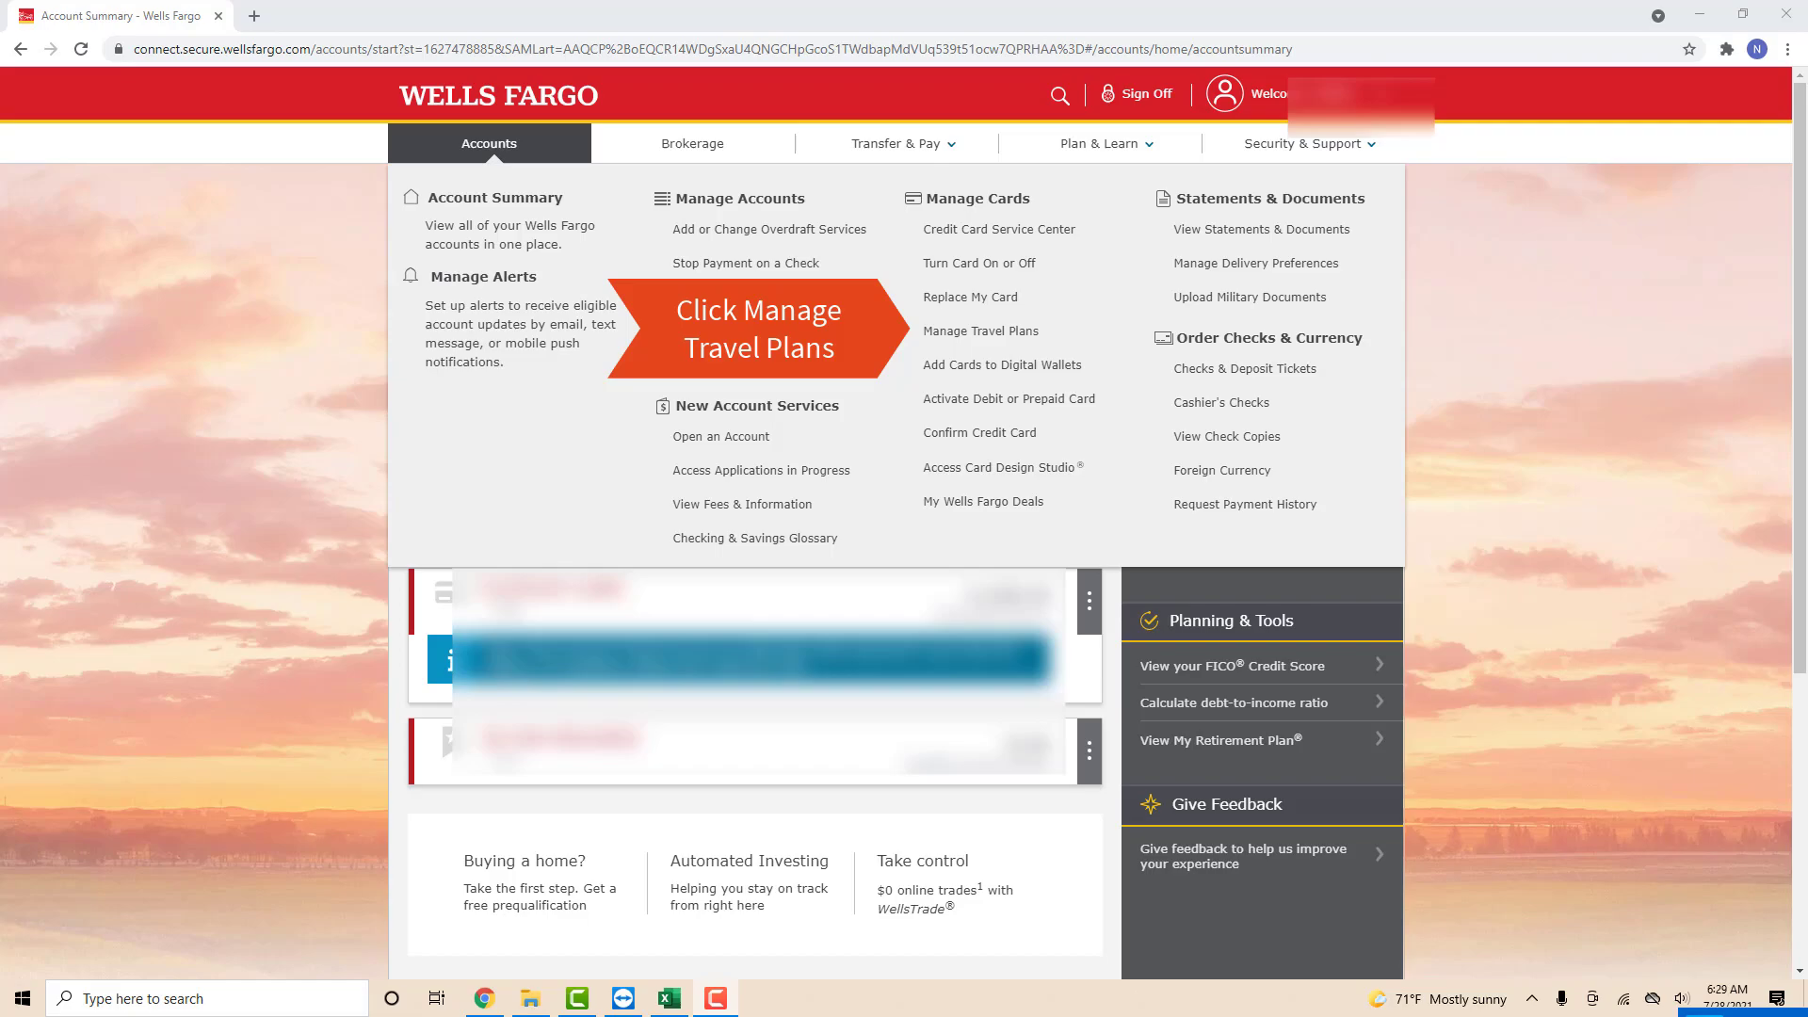
Step: Go to the Manage Travel Plans page from the Accounts menu
{"action": "left_click", "coordinate": [979, 332]}
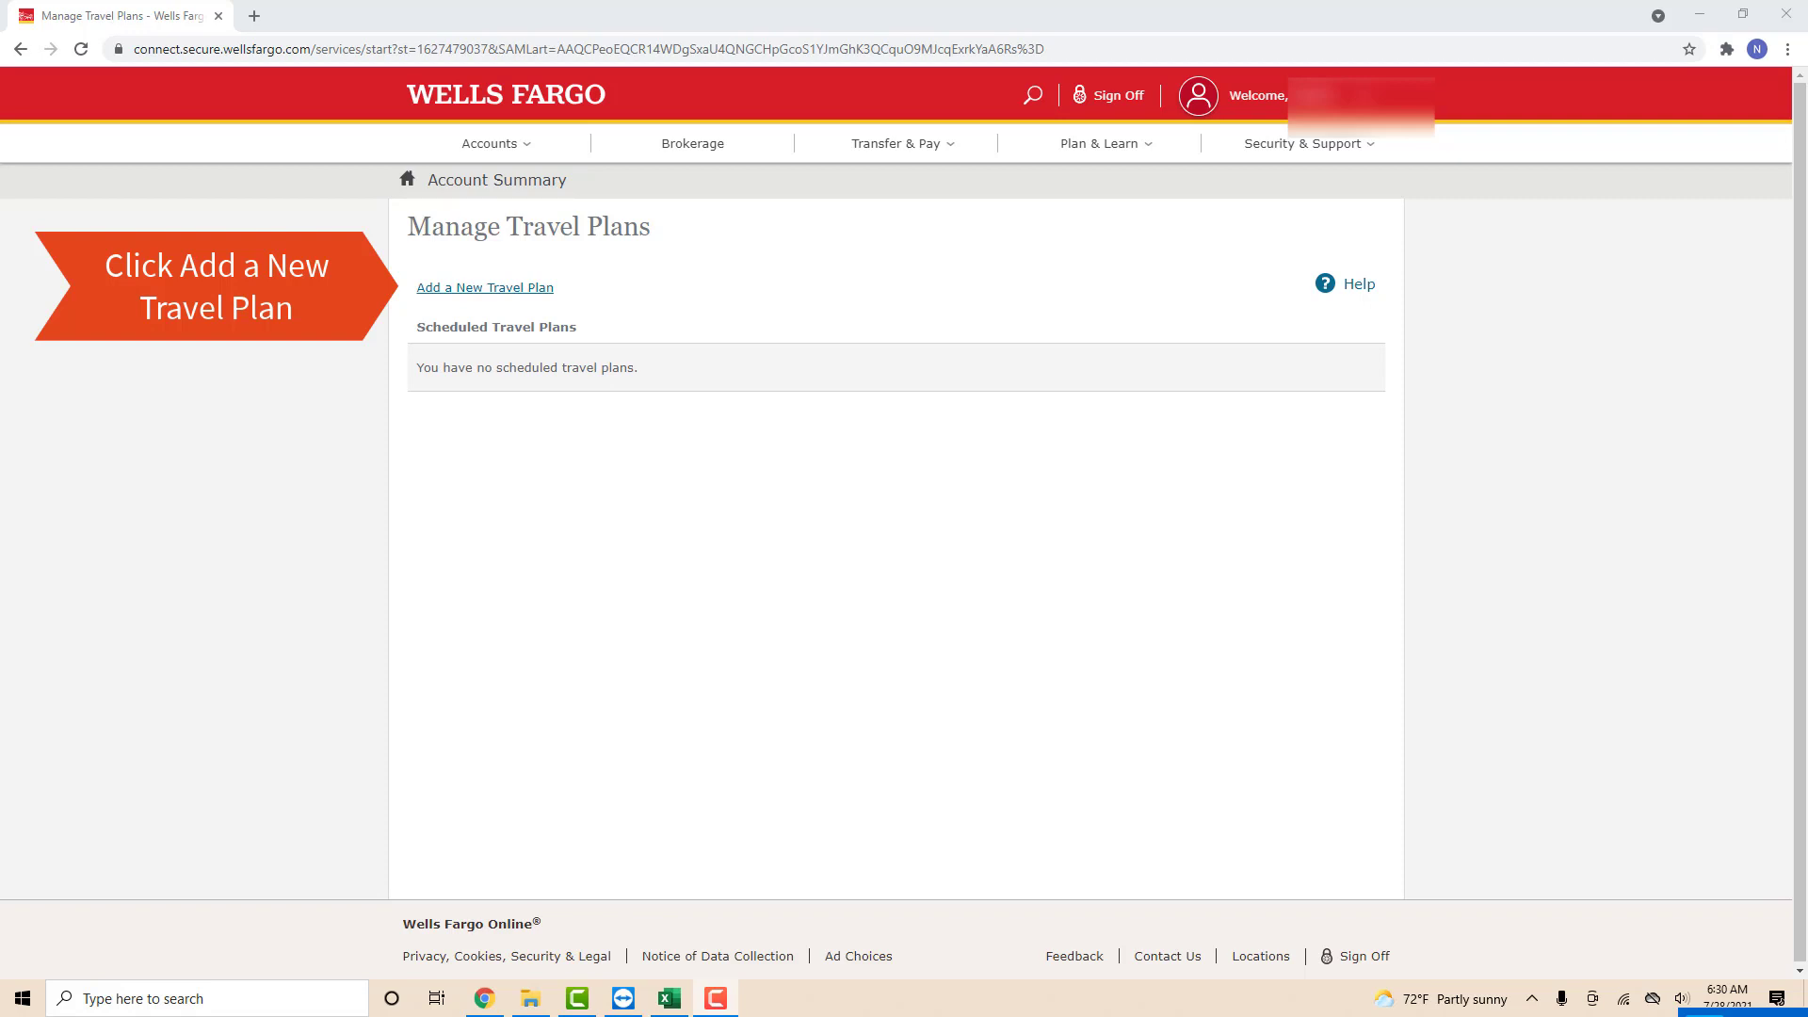
Step: Create a travel plan leaving 08/01/21, returning 08/12/21, with one destination, and continue to card selection
{"action": "left_click", "coordinate": [484, 286]}
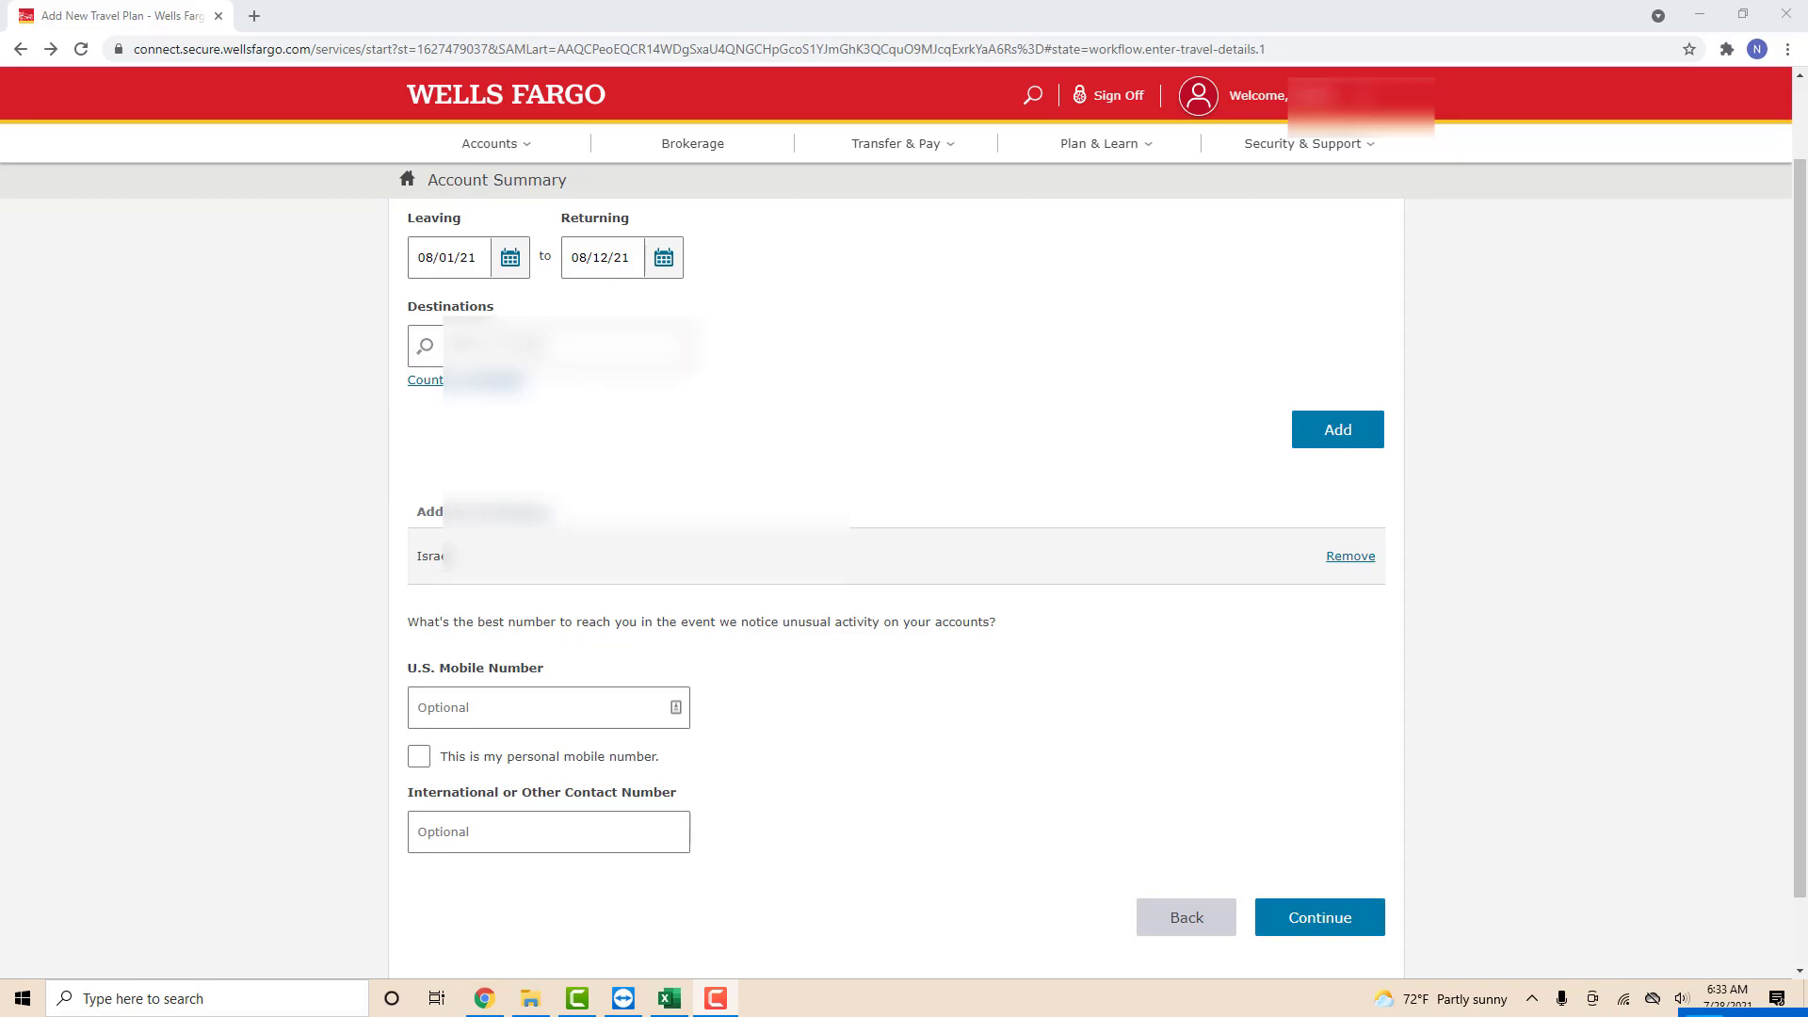
{"action": "left_click", "coordinate": [1318, 917]}
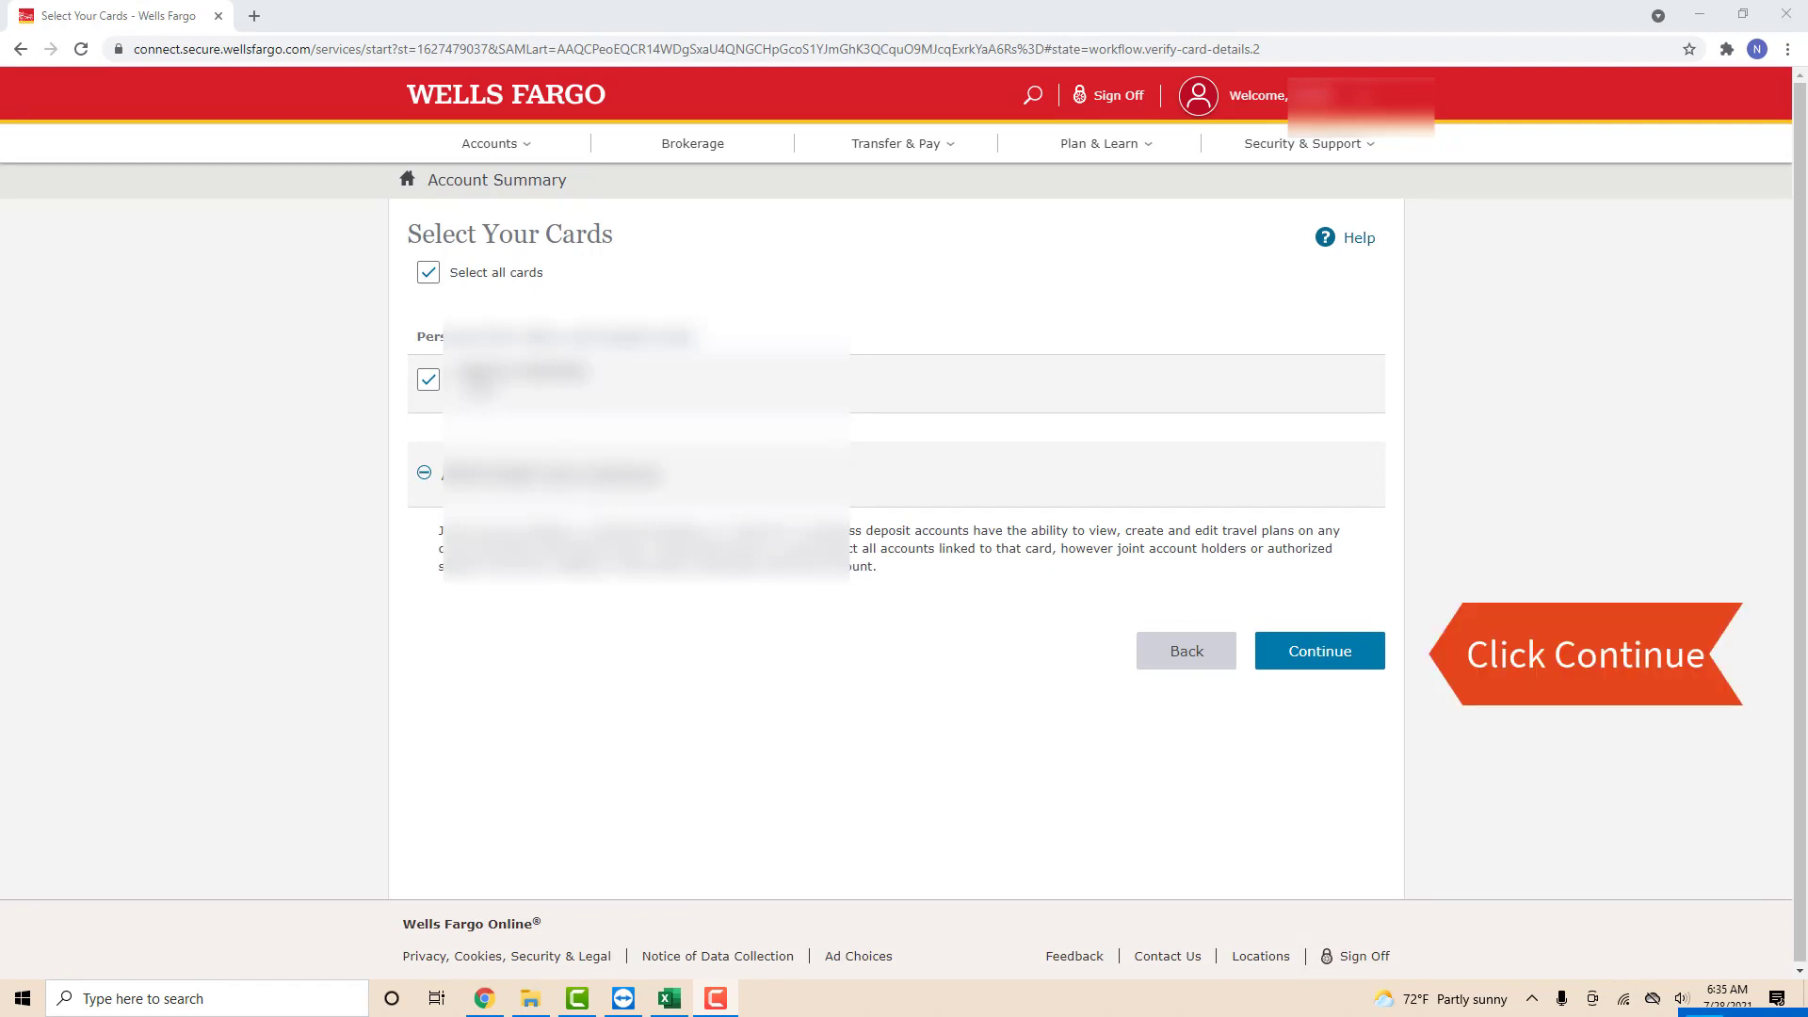
Step: Continue with all cards selected to the Verify page and review the submission section
{"action": "left_click", "coordinate": [1319, 650]}
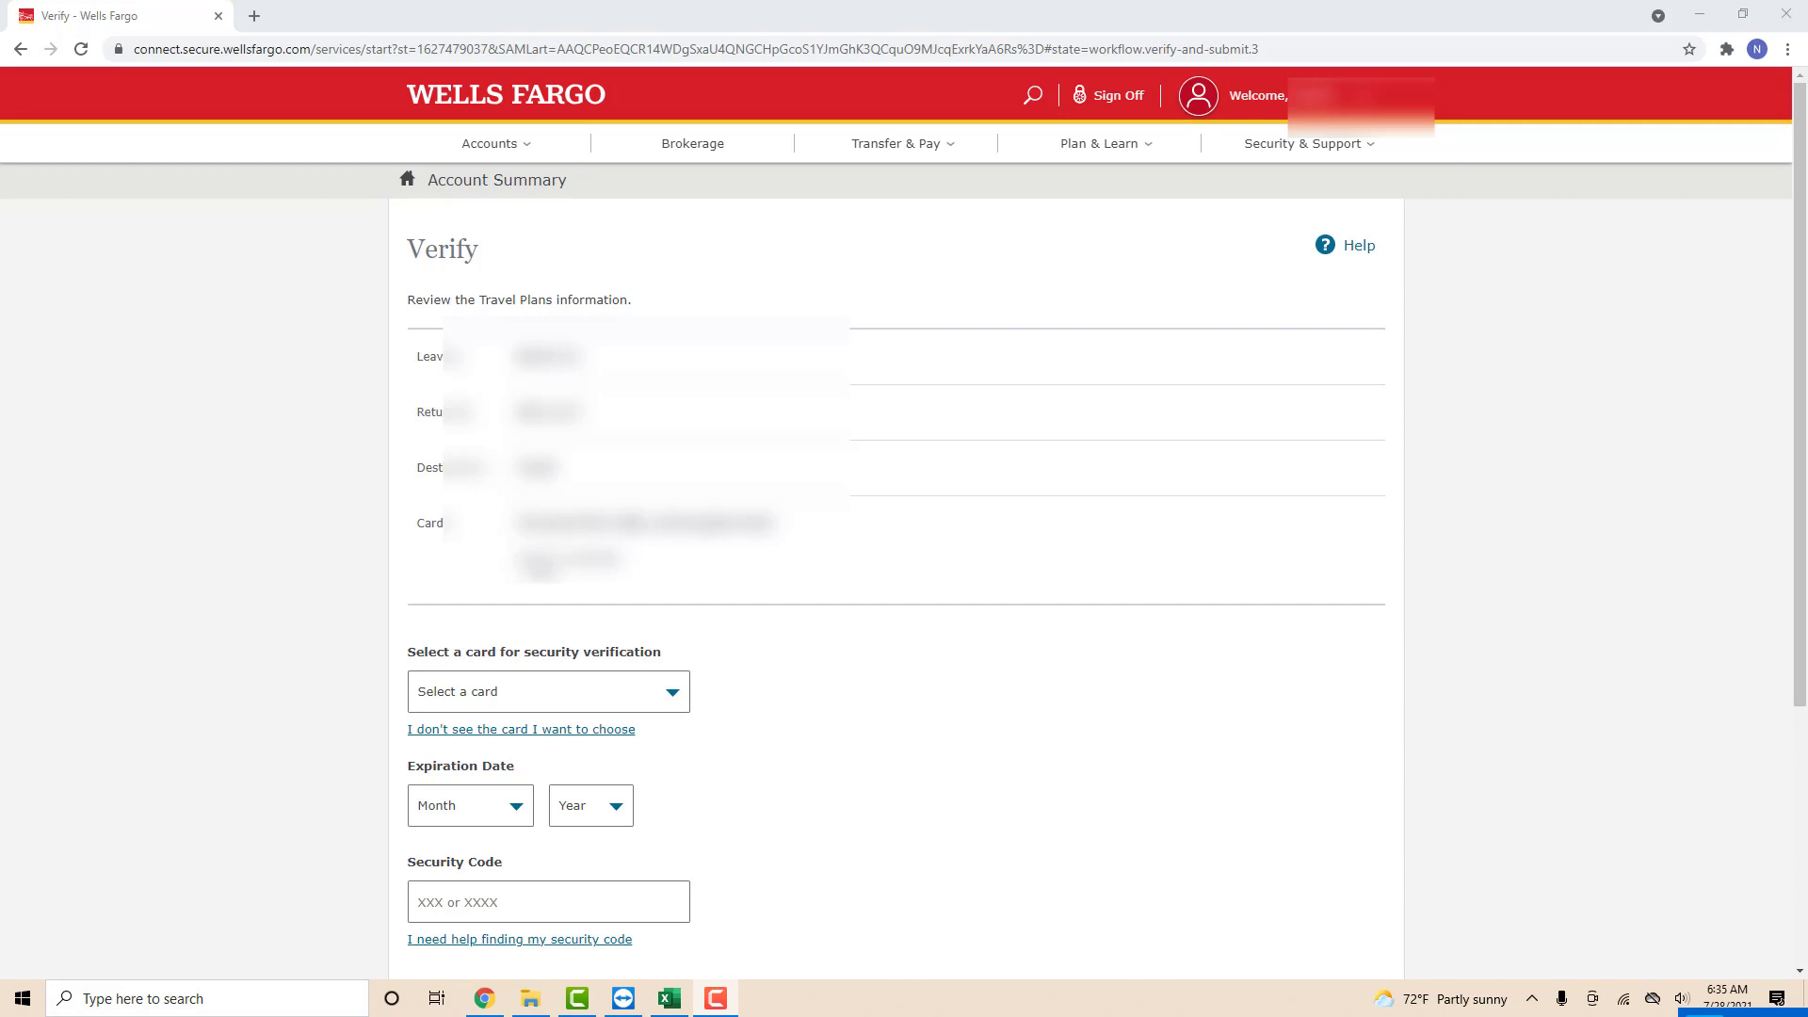
{"action": "scroll", "scroll_direction": "down", "scroll_amount": 3}
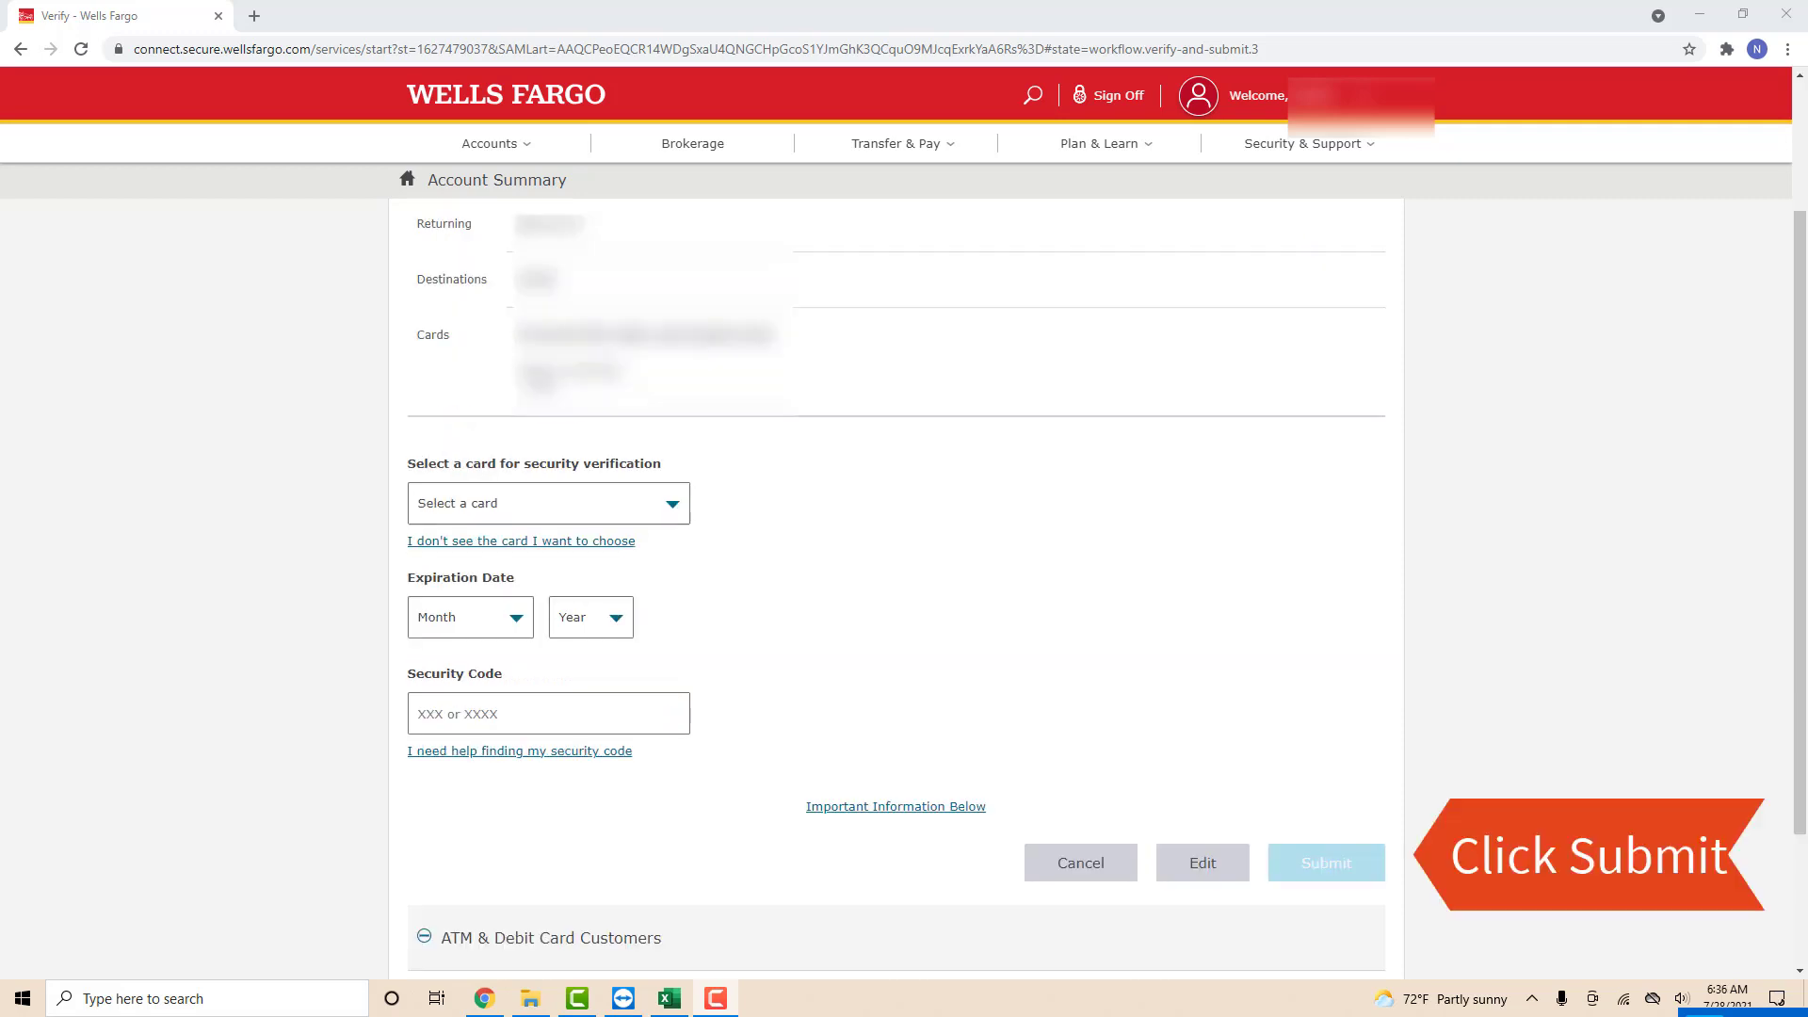